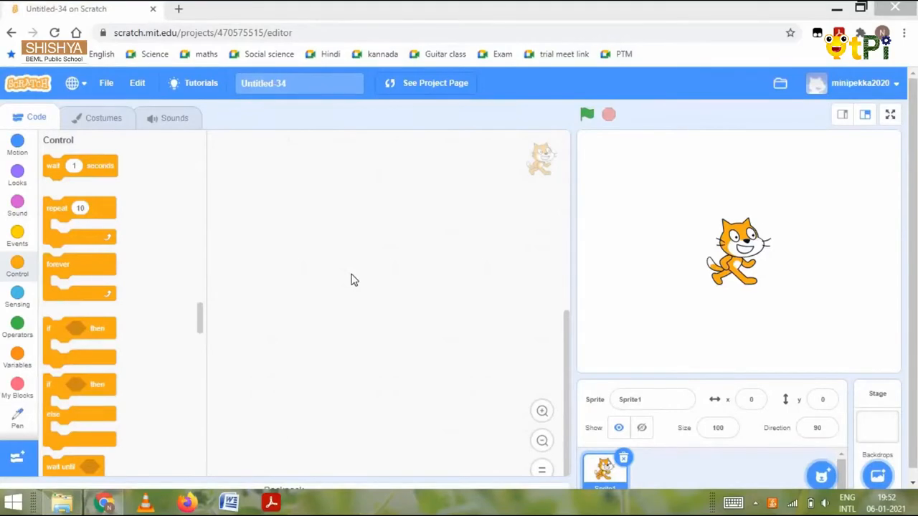
pyautogui.moveTo(272, 261)
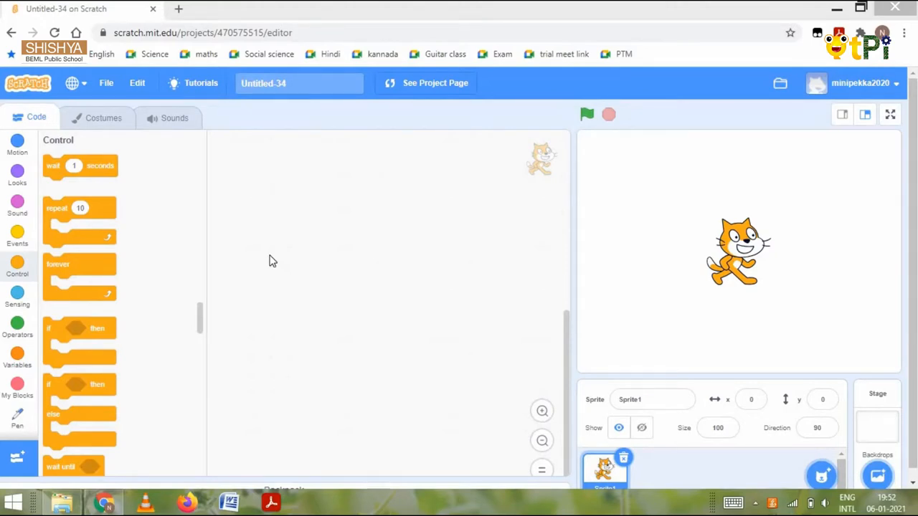
pyautogui.moveTo(240, 185)
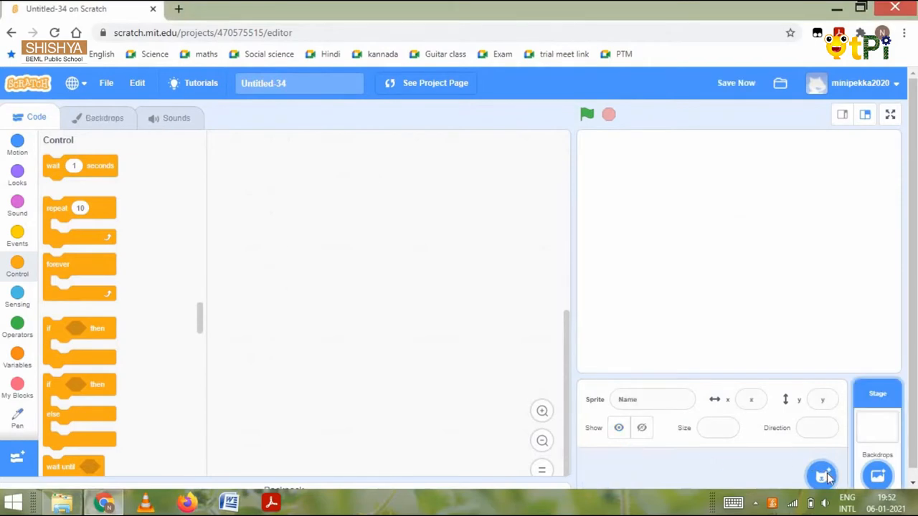
# Step: Search the sprite library for 'pen' and add the Pencil sprite to the stage
pyautogui.click(821, 476)
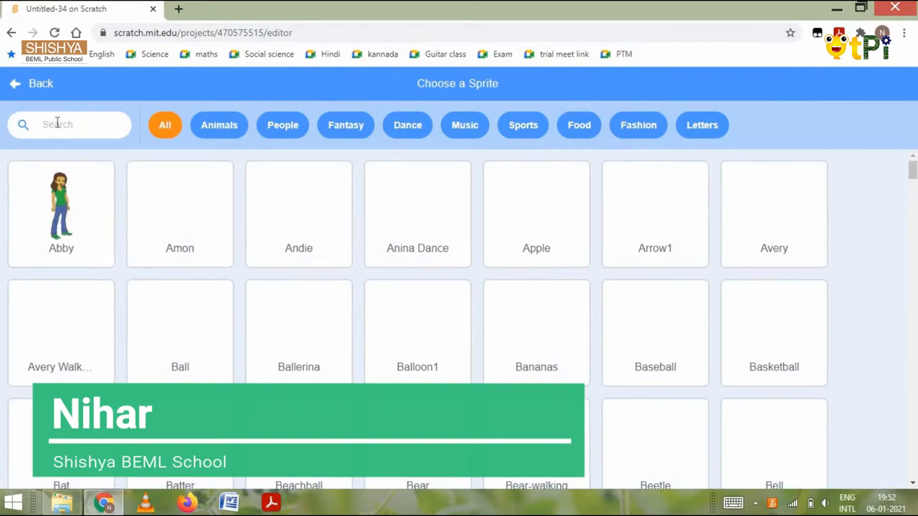
pyautogui.click(68, 124)
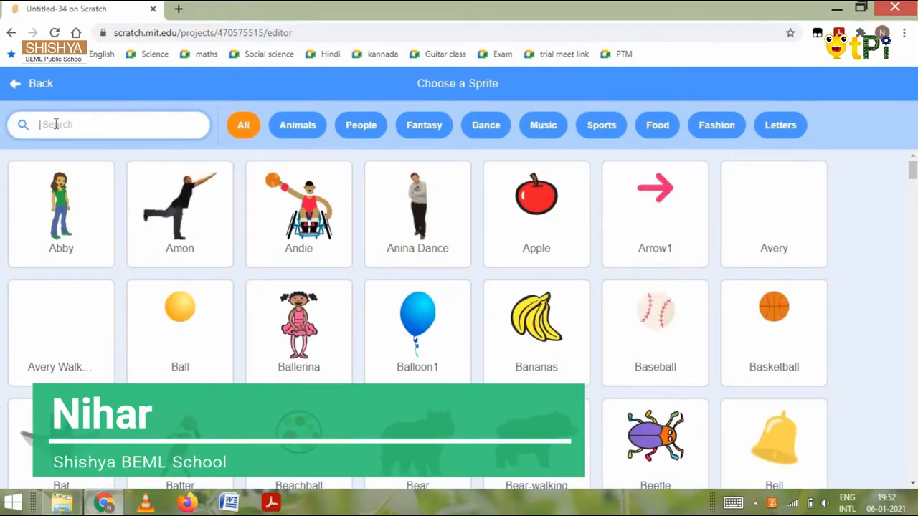
pyautogui.write('pen')
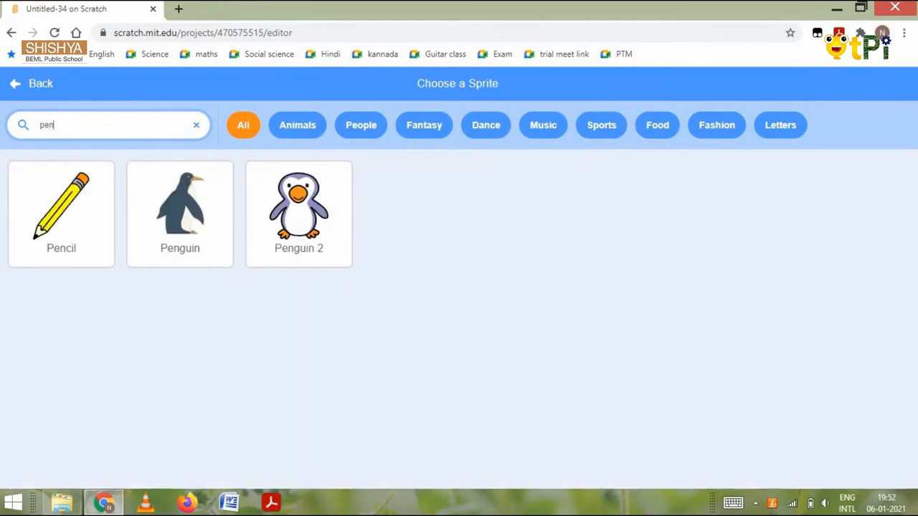
pyautogui.click(60, 208)
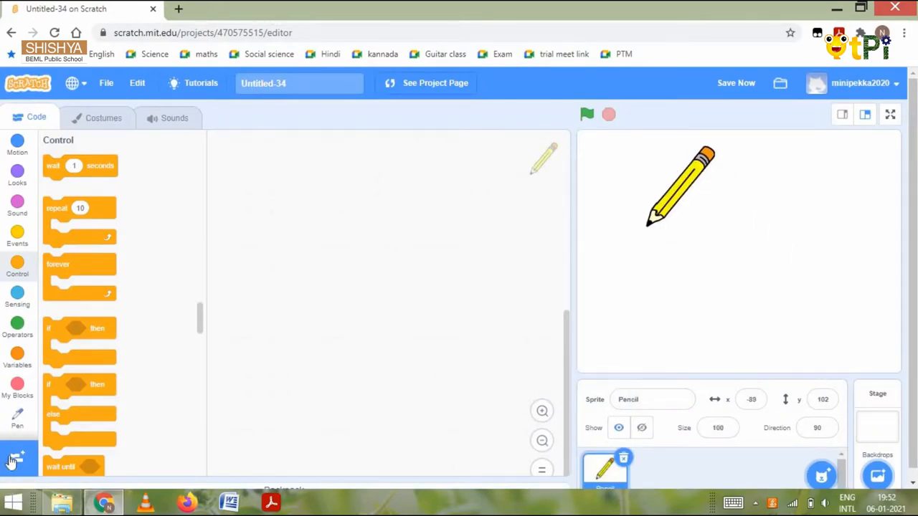
# Step: Add the Pen extension so its drawing blocks appear in the palette
pyautogui.click(17, 459)
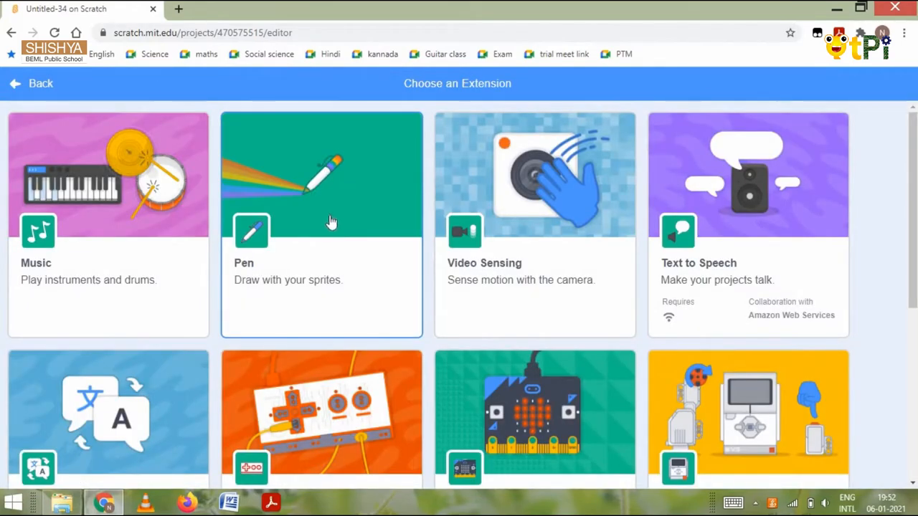
pyautogui.moveTo(347, 255)
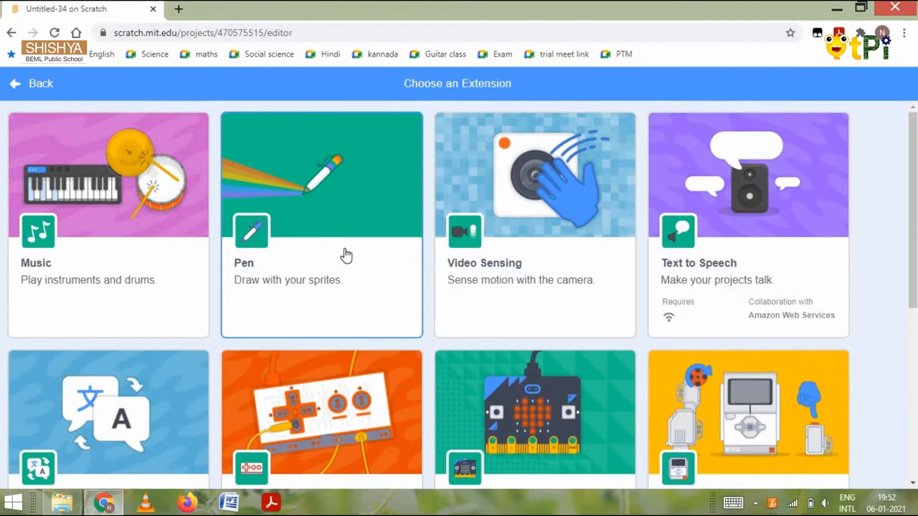
pyautogui.click(321, 175)
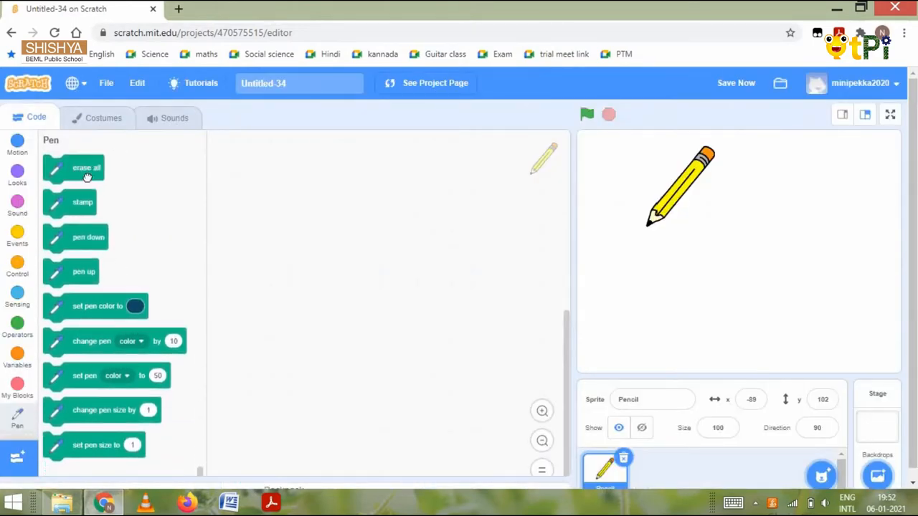
# Step: Place erase all under a green-flag start, plus pen down, dark blue pen colour and pen size 10 blocks
pyautogui.moveTo(86, 167); pyautogui.dragTo(367, 175)
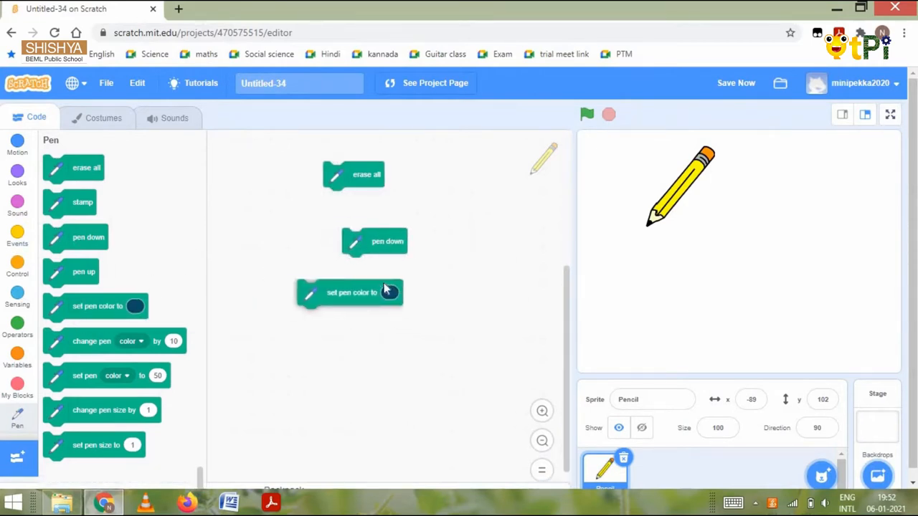
pyautogui.moveTo(351, 292); pyautogui.dragTo(396, 266)
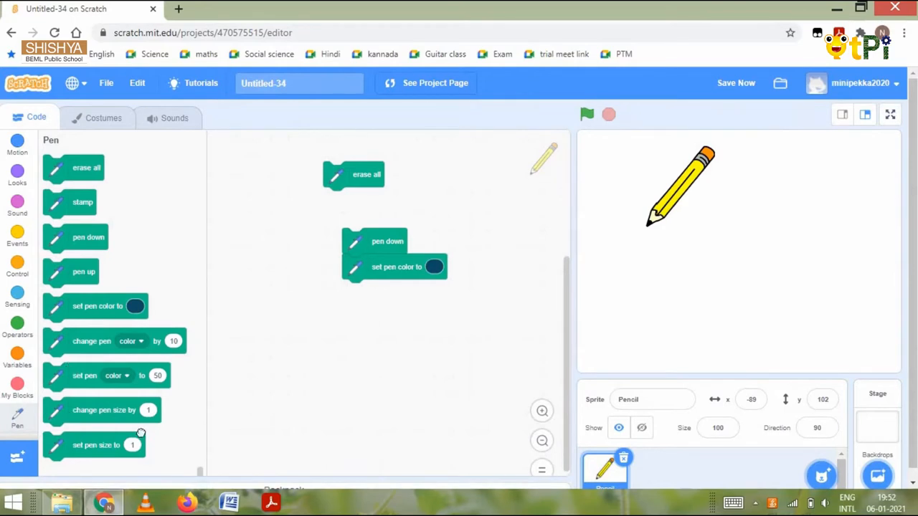
pyautogui.moveTo(94, 445); pyautogui.dragTo(396, 292)
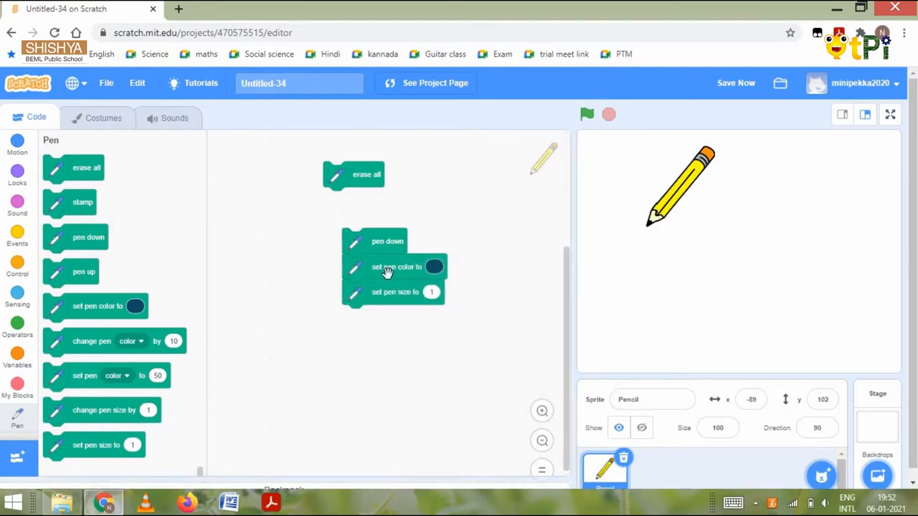
pyautogui.moveTo(396, 267); pyautogui.dragTo(393, 335)
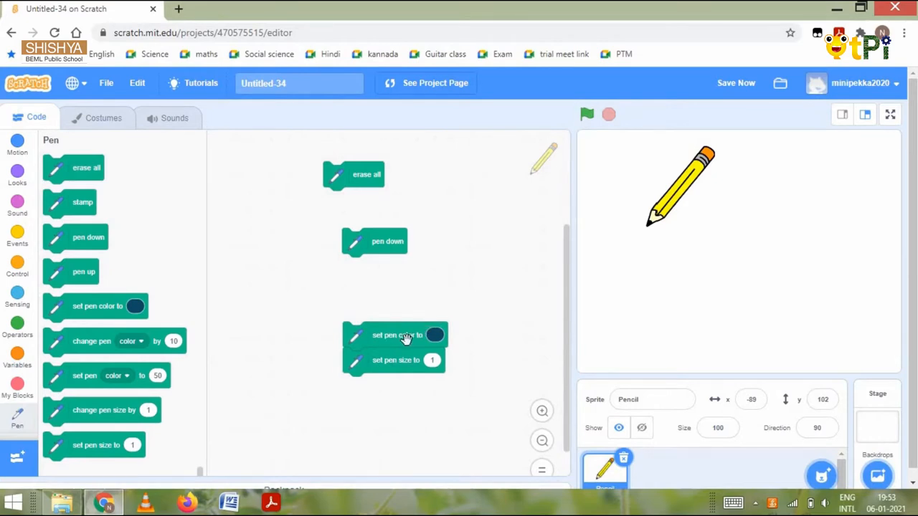
pyautogui.moveTo(479, 370)
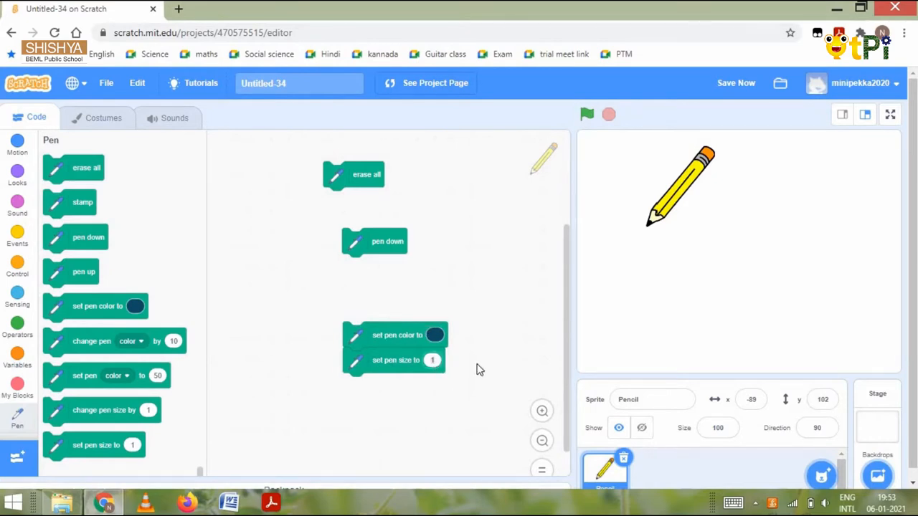
pyautogui.write('10')
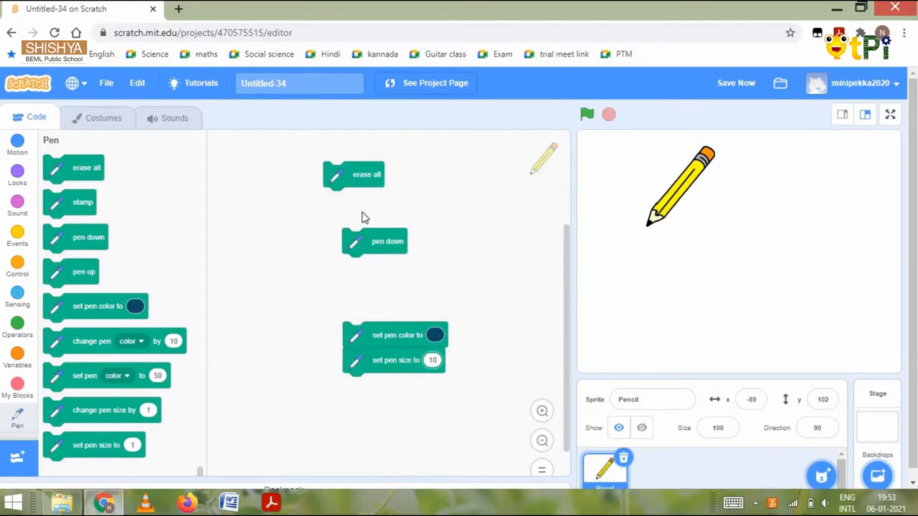
pyautogui.click(18, 237)
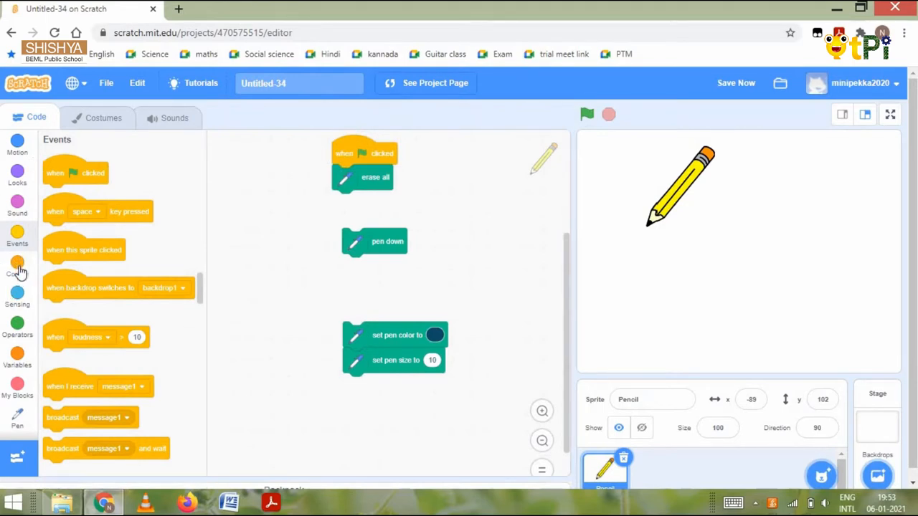
# Step: Stack go to x -89 y 102 under erase all, with pen down, colour and size 10 beneath it
pyautogui.click(17, 143)
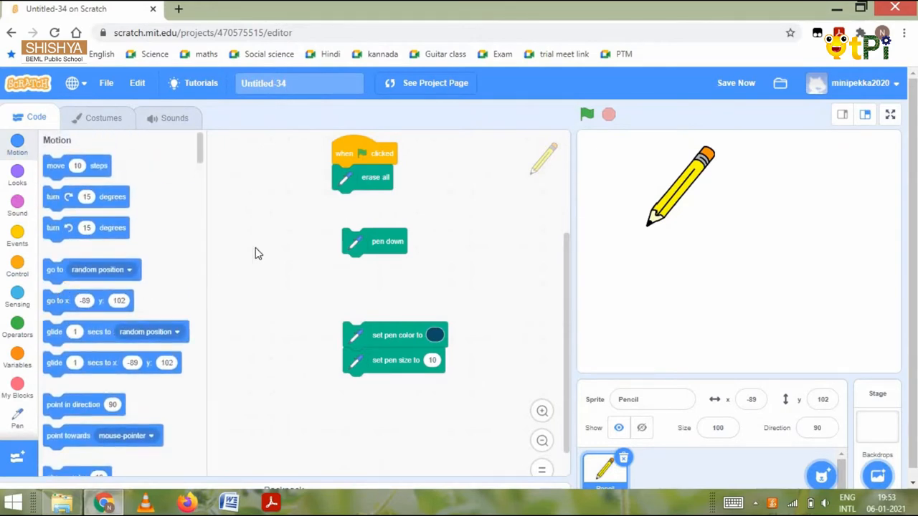
pyautogui.moveTo(86, 301); pyautogui.dragTo(376, 201)
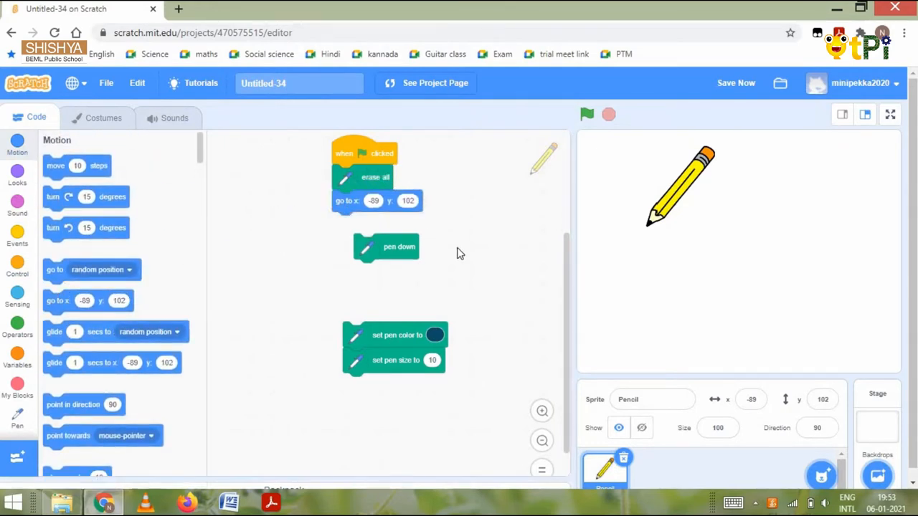
pyautogui.moveTo(400, 247)
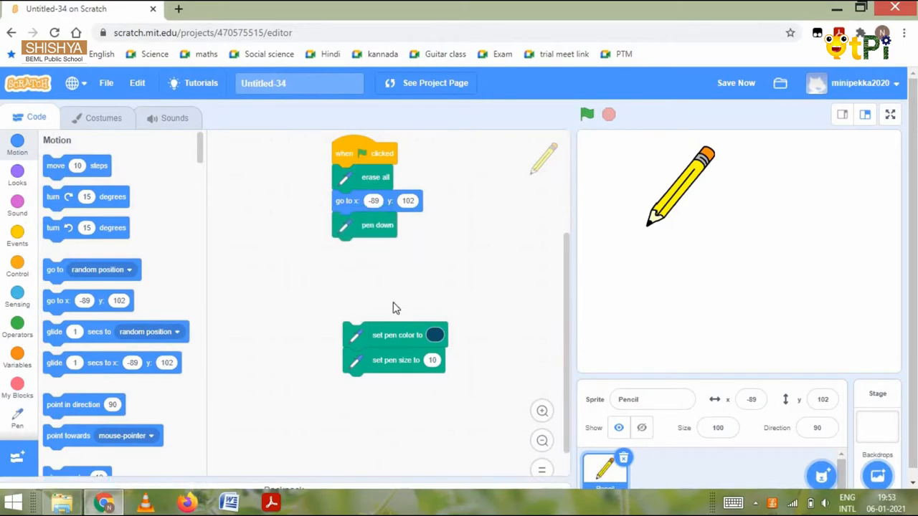
pyautogui.moveTo(398, 336); pyautogui.dragTo(385, 243)
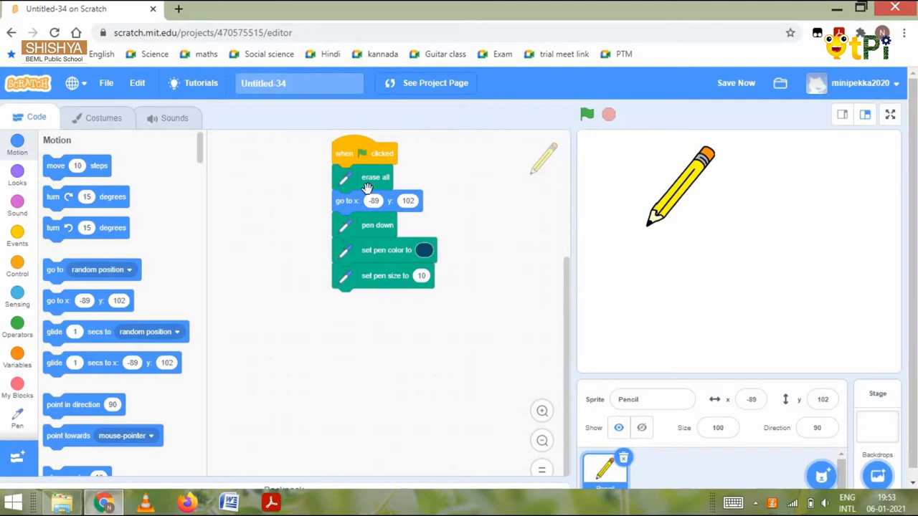
pyautogui.moveTo(40, 273)
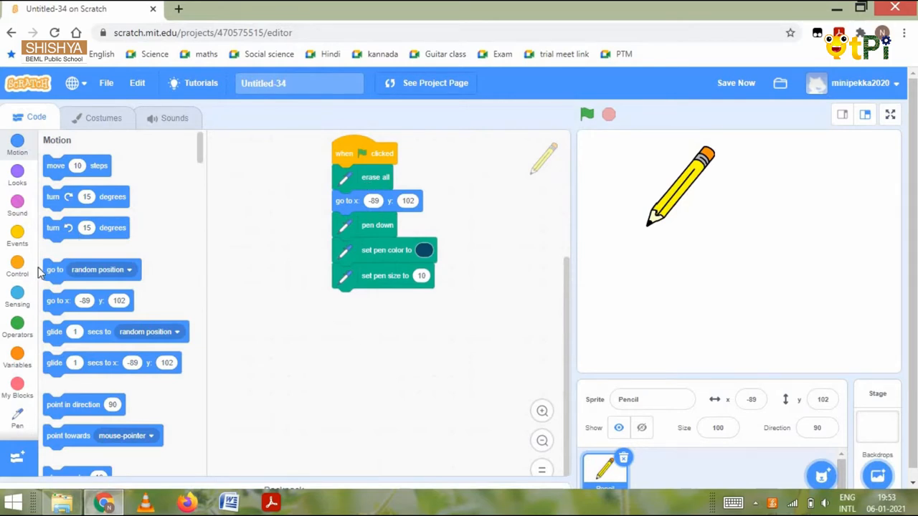
# Step: Attach a repeat loop from Control beneath the pen size 10 block
pyautogui.click(17, 266)
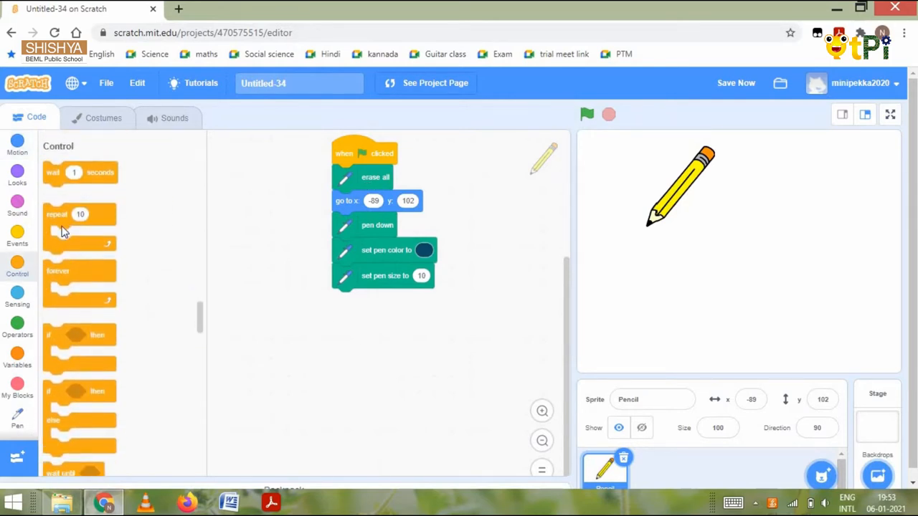
pyautogui.moveTo(79, 213); pyautogui.dragTo(341, 350)
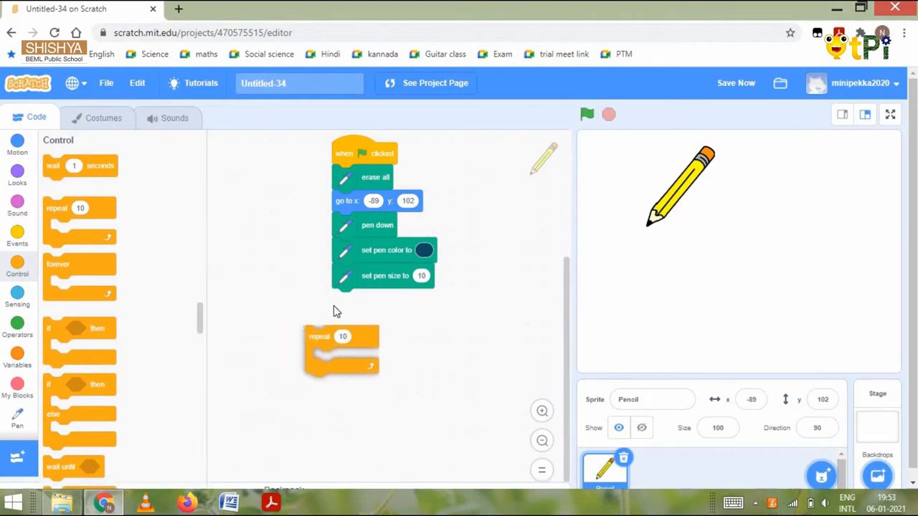
pyautogui.moveTo(342, 336); pyautogui.dragTo(370, 300)
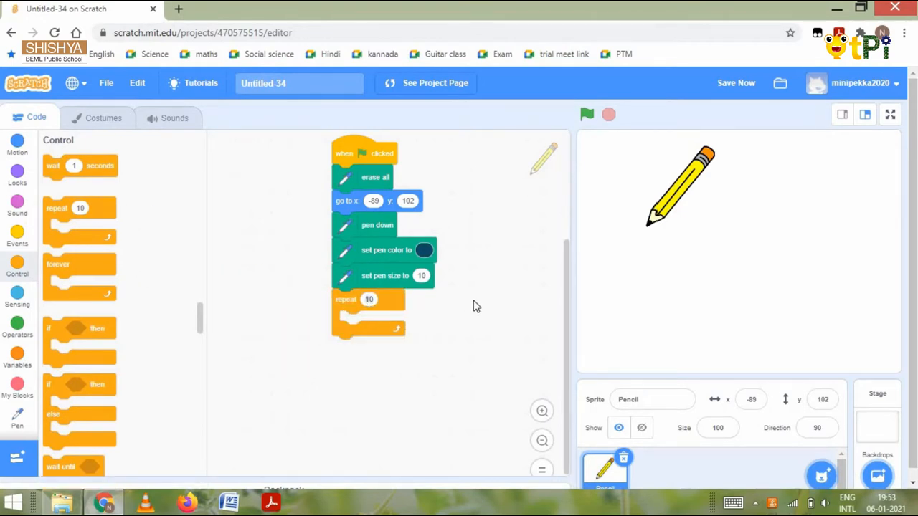
pyautogui.moveTo(472, 319)
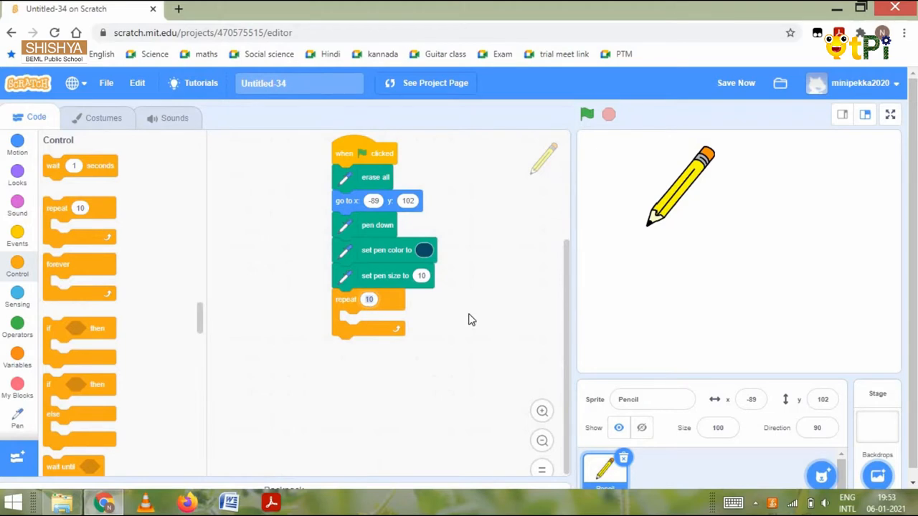
pyautogui.moveTo(539, 280)
pyautogui.write('3')
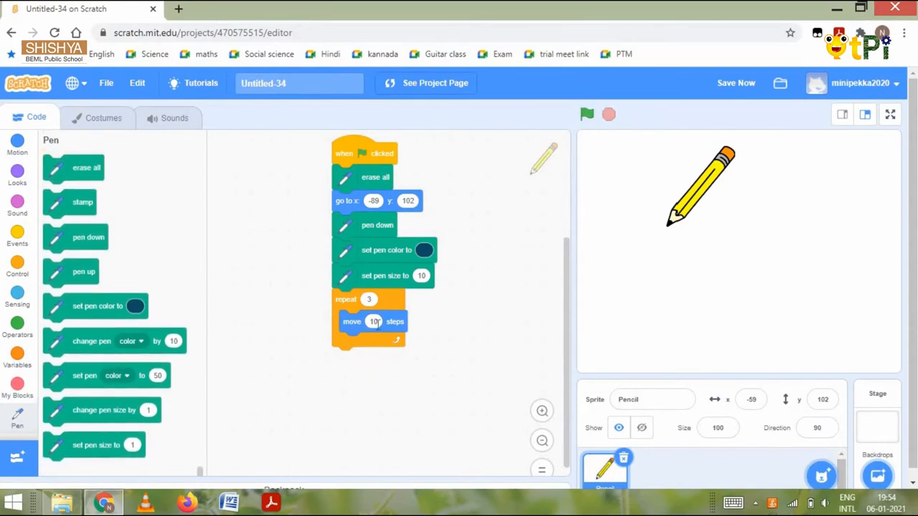
# Step: Make the looped move block travel 200 steps
pyautogui.write('2')
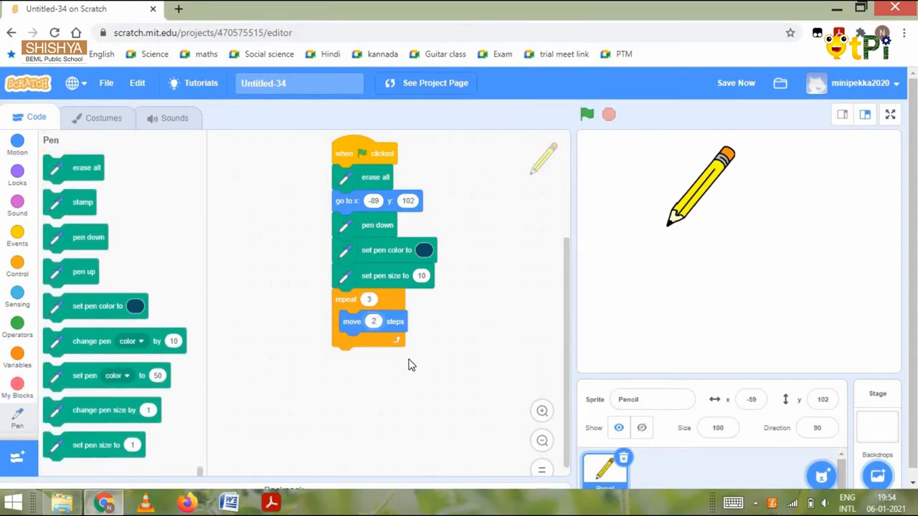
pyautogui.write('200')
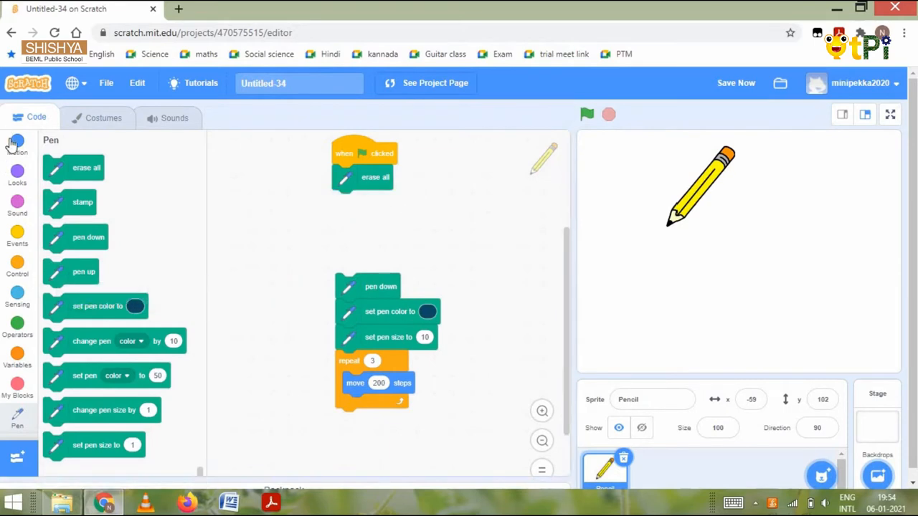
# Step: Reattach the pen settings and loop under the go to x -59 y 102 start position
pyautogui.click(17, 143)
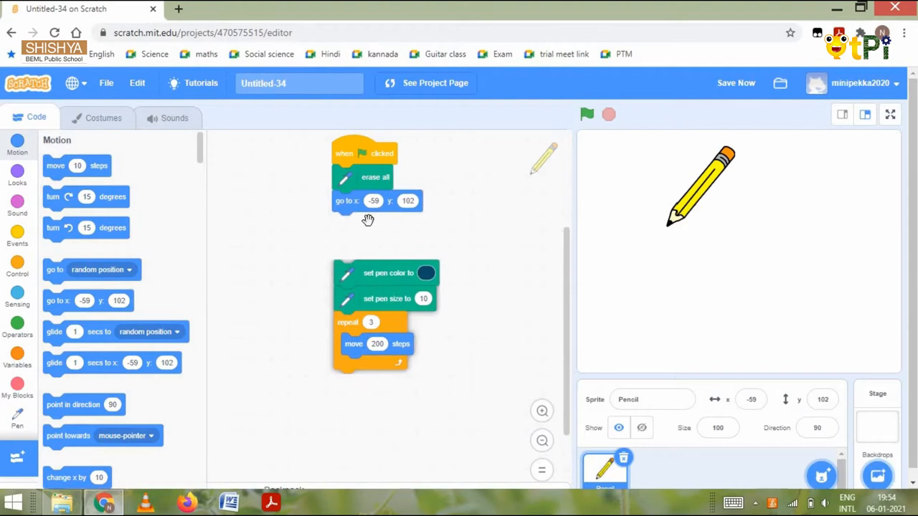
pyautogui.moveTo(367, 272); pyautogui.dragTo(367, 230)
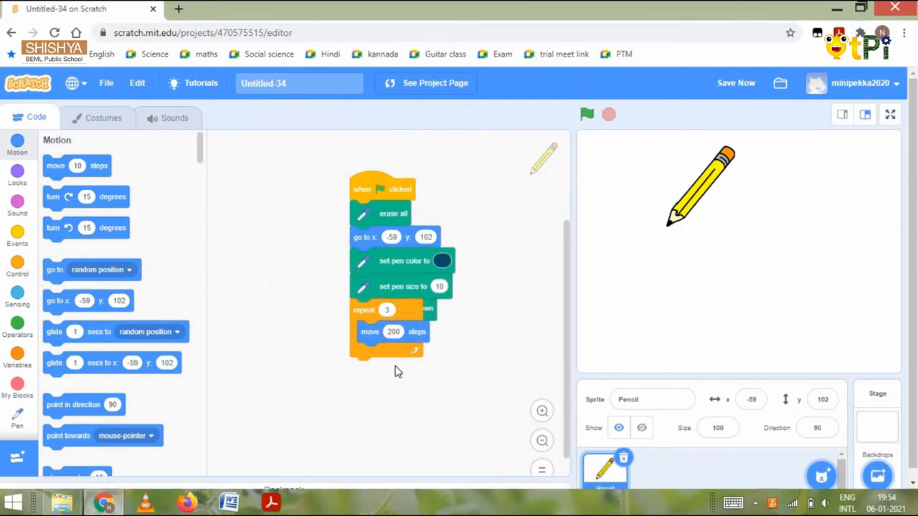
pyautogui.click(736, 81)
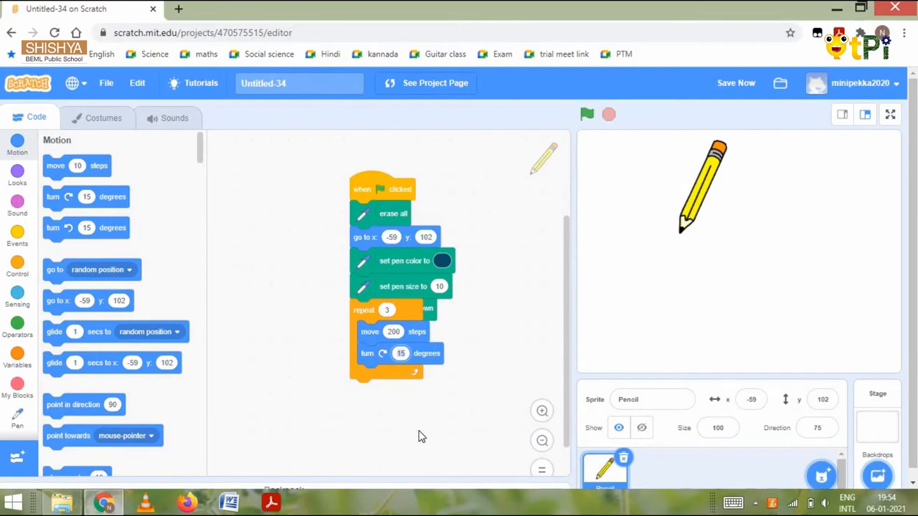
# Step: Set the looped turn block to 120 degrees after the 200-step move
pyautogui.write('122')
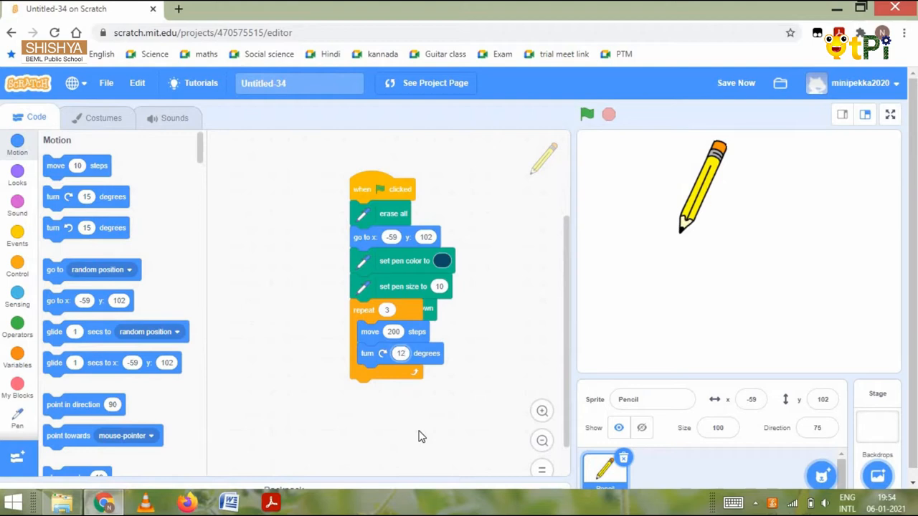
pyautogui.write('120')
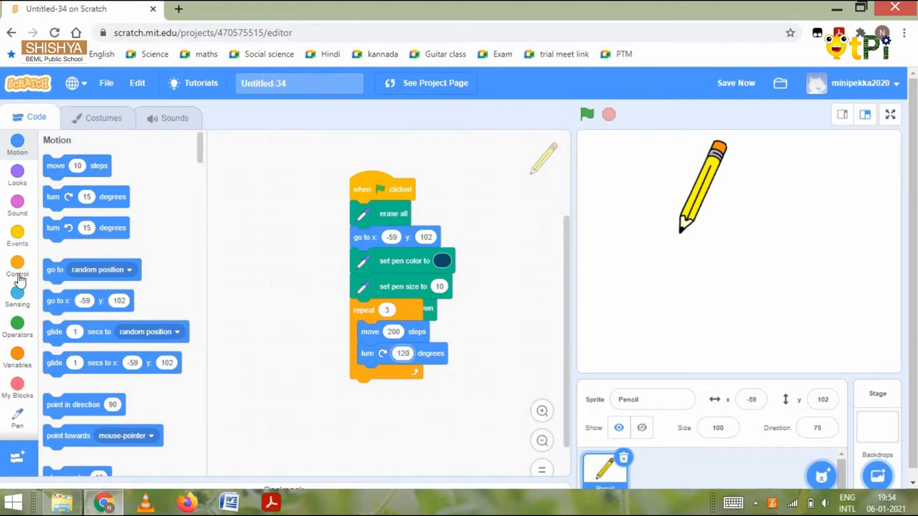
pyautogui.click(17, 270)
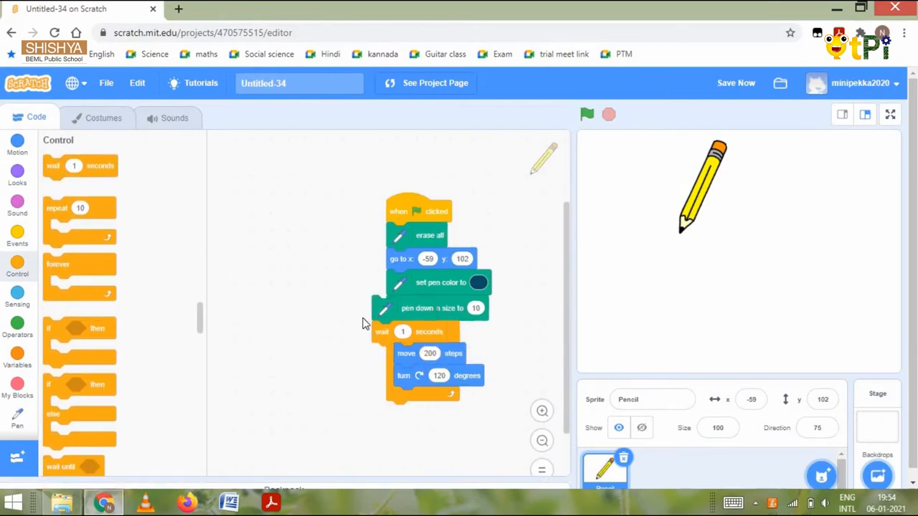
pyautogui.moveTo(471, 372)
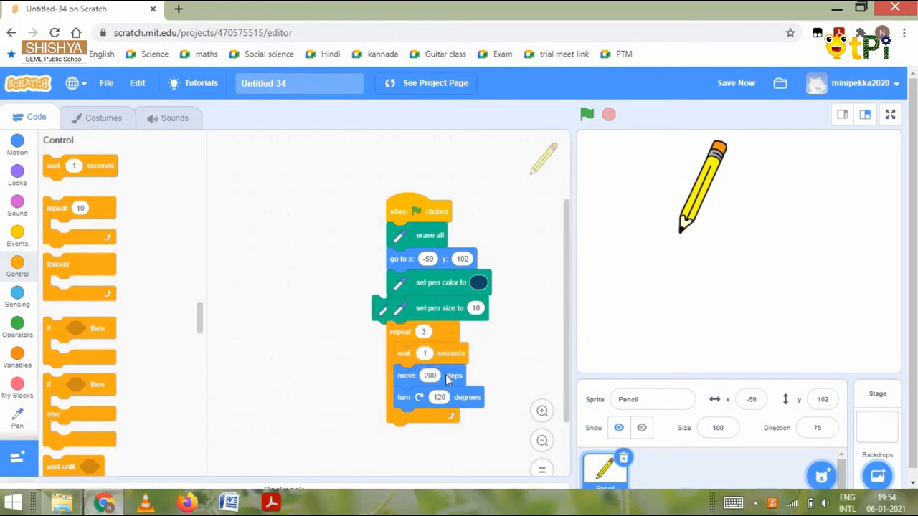
# Step: Insert pen down after go to, wait 1 second between move and turn, and run to draw the dark blue triangle
pyautogui.moveTo(400, 332); pyautogui.dragTo(408, 352)
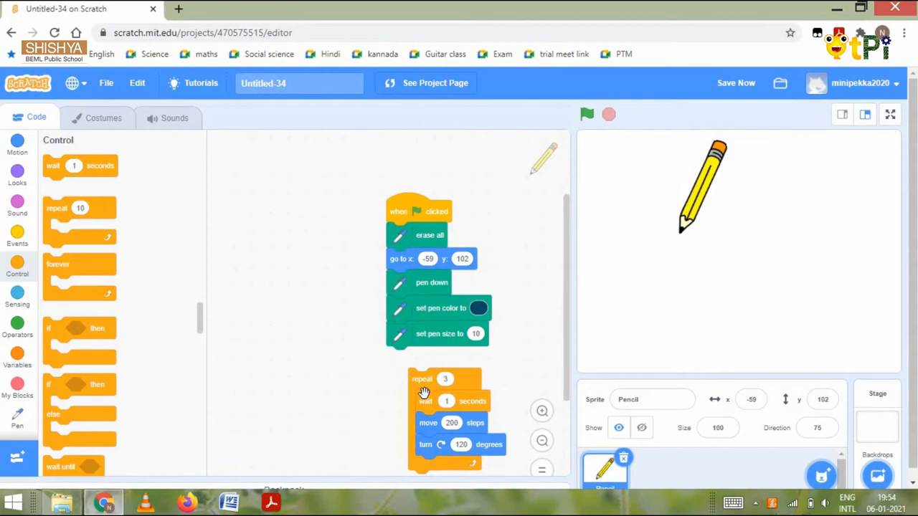
pyautogui.moveTo(423, 393); pyautogui.dragTo(423, 355)
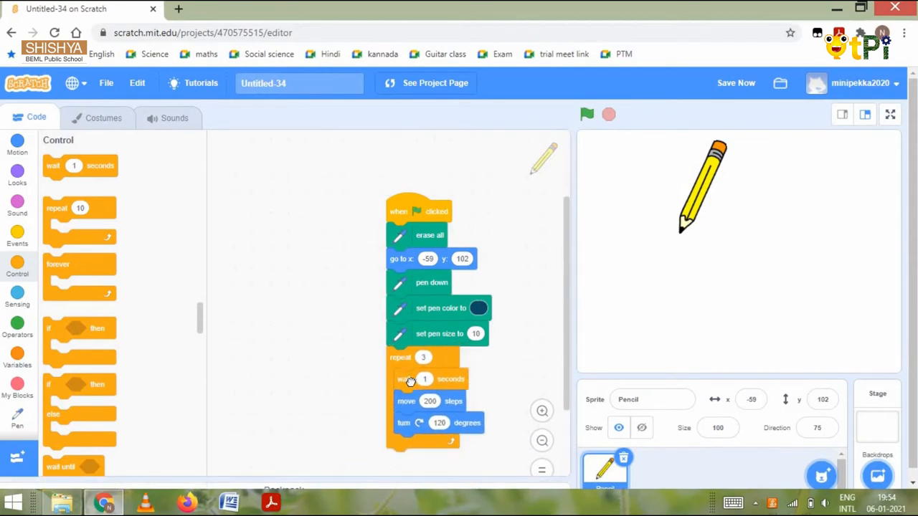
pyautogui.moveTo(414, 396)
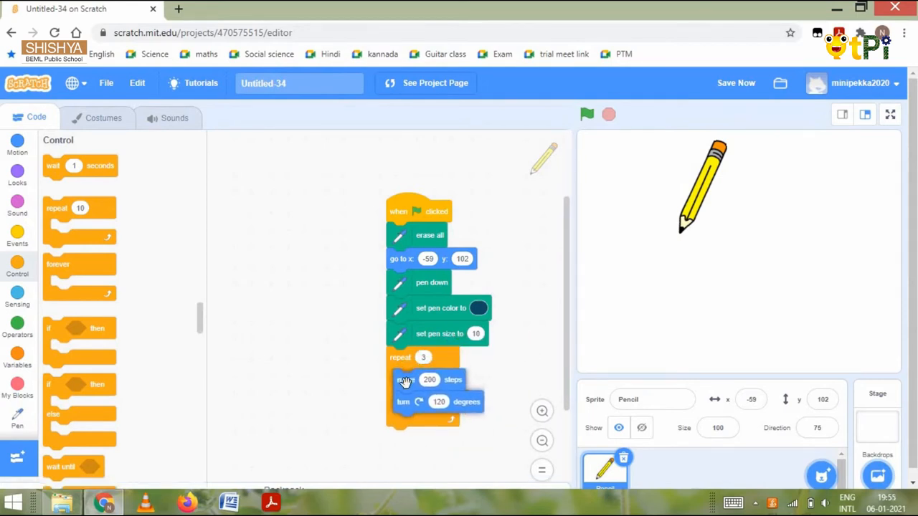
pyautogui.moveTo(79, 166); pyautogui.dragTo(416, 399)
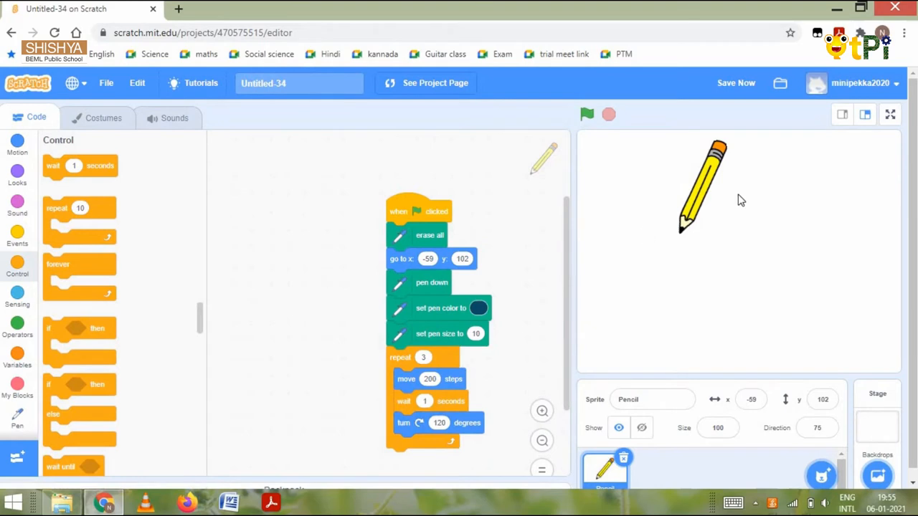
pyautogui.click(818, 428)
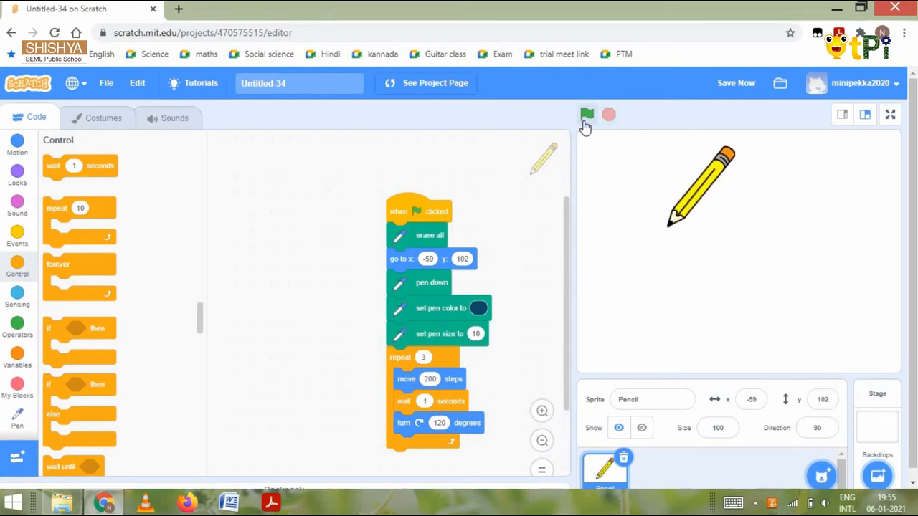
pyautogui.click(586, 115)
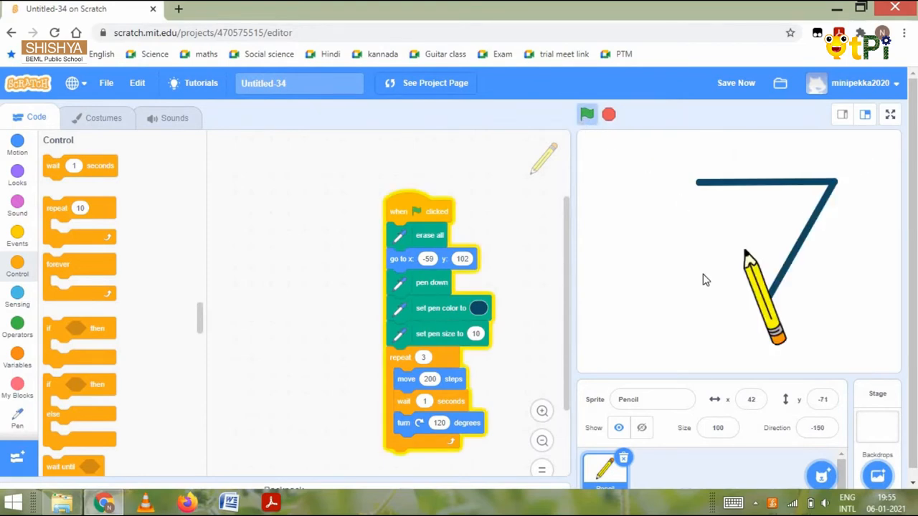
pyautogui.click(587, 115)
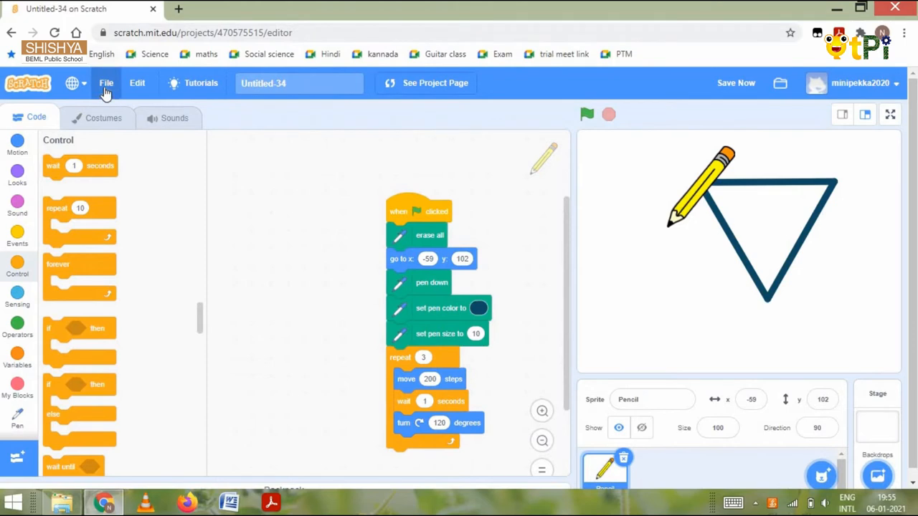
# Step: Start a new project, add the Pencil sprite via 'pen' search, and move it toward the upper left
pyautogui.click(736, 83)
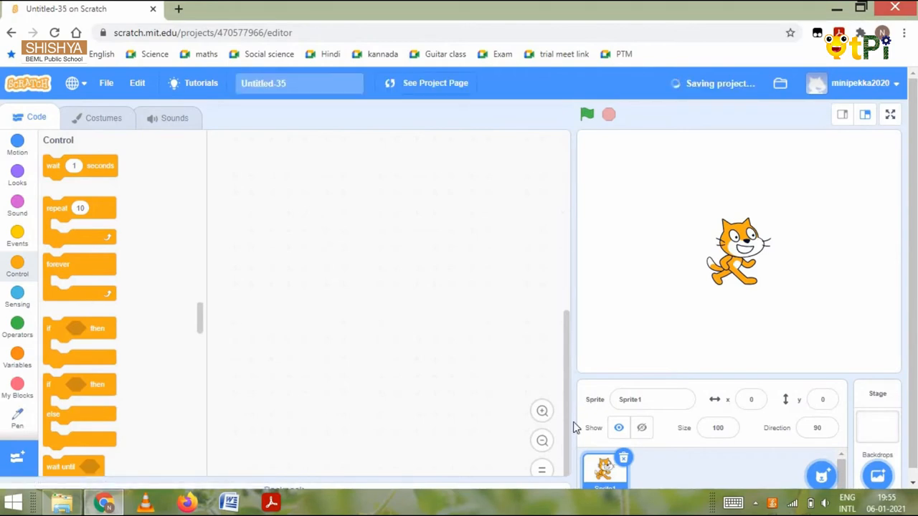
pyautogui.moveTo(761, 474)
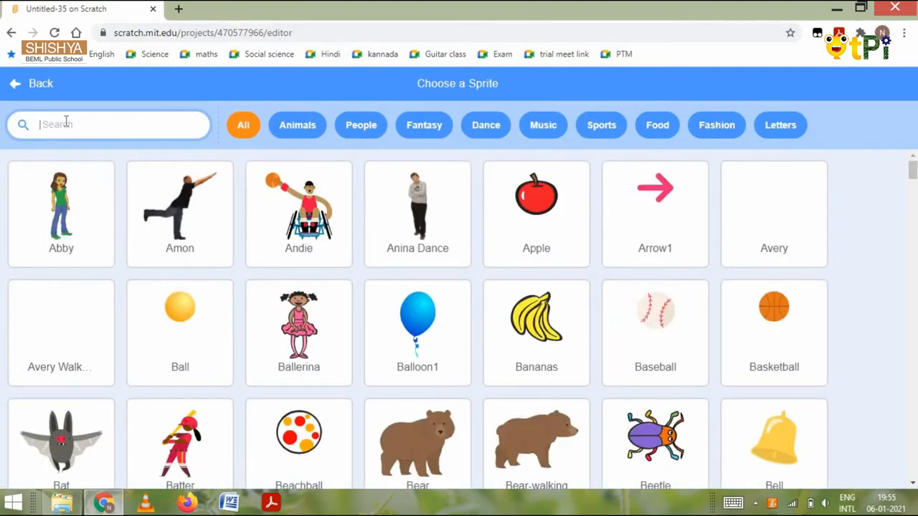
pyautogui.write('pen')
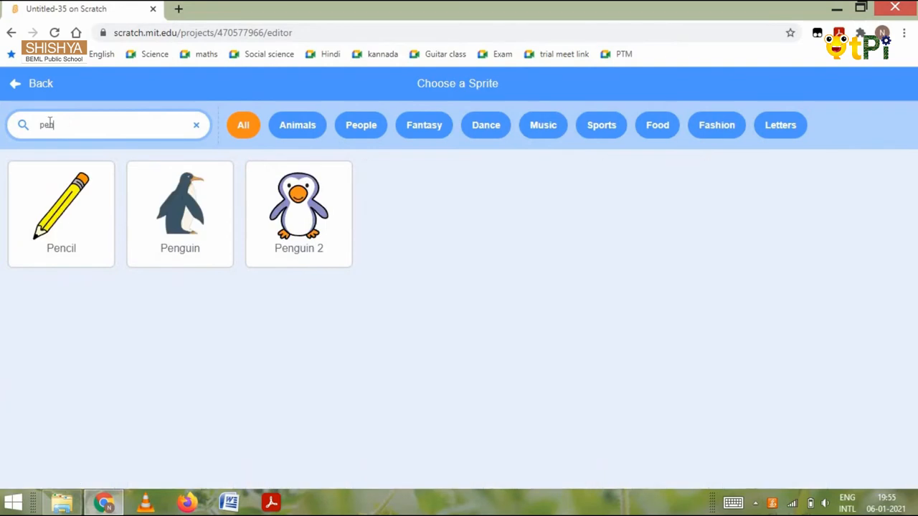
pyautogui.click(60, 208)
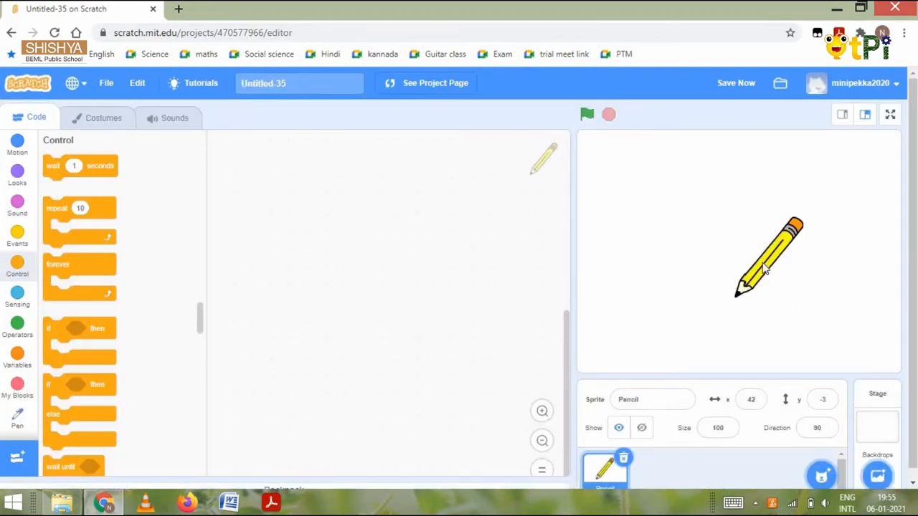
pyautogui.moveTo(767, 259); pyautogui.dragTo(663, 212)
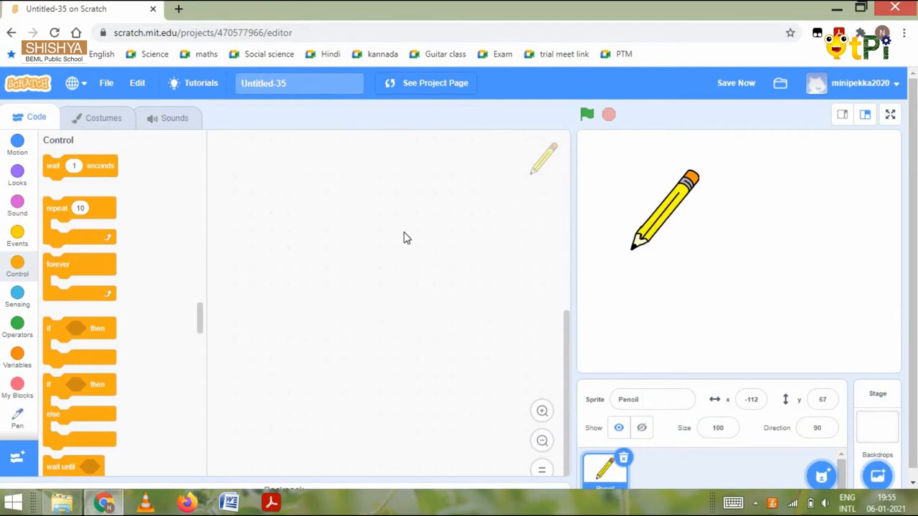
# Step: Place an erase all block and stack pen down with green pen colour and pen size 10
pyautogui.click(17, 418)
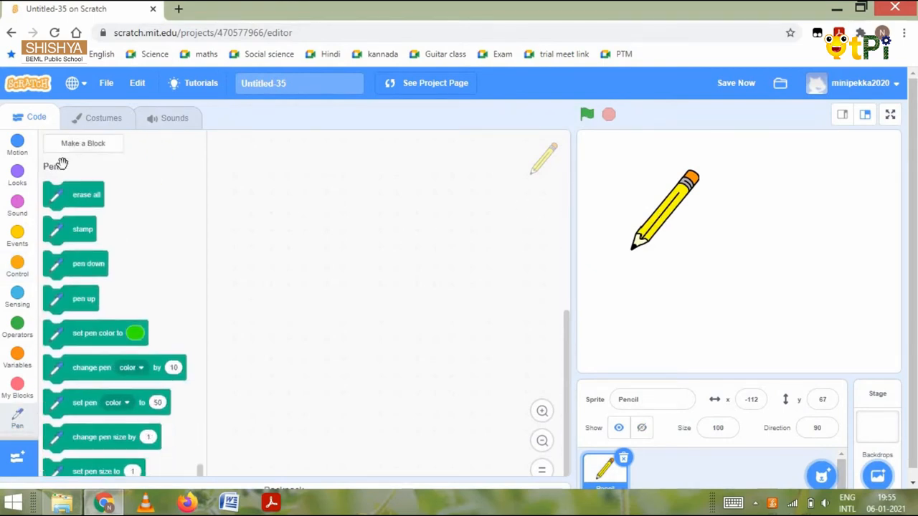
pyautogui.moveTo(86, 195); pyautogui.dragTo(351, 181)
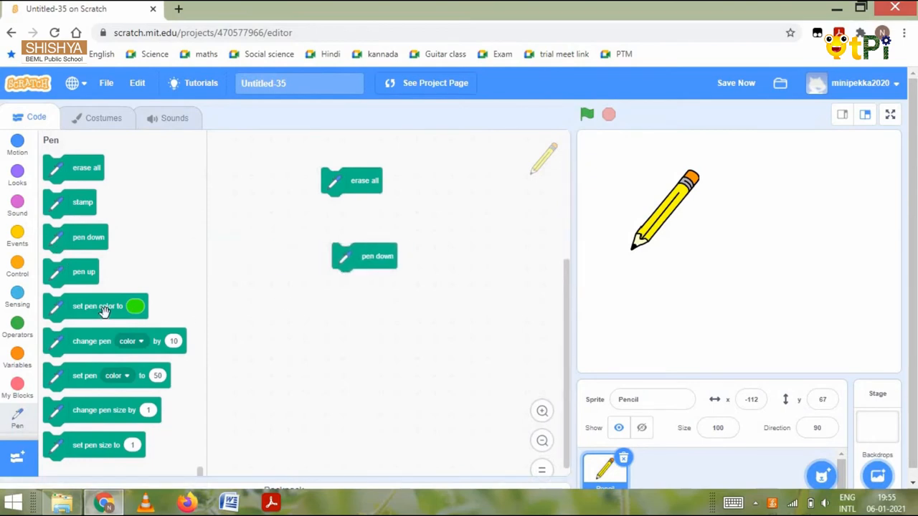
pyautogui.moveTo(97, 306); pyautogui.dragTo(386, 281)
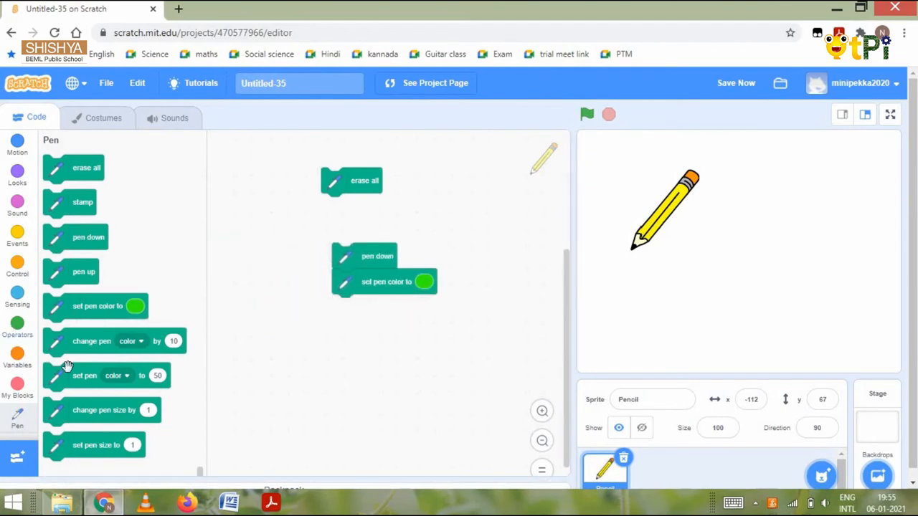
pyautogui.moveTo(95, 445); pyautogui.dragTo(364, 274)
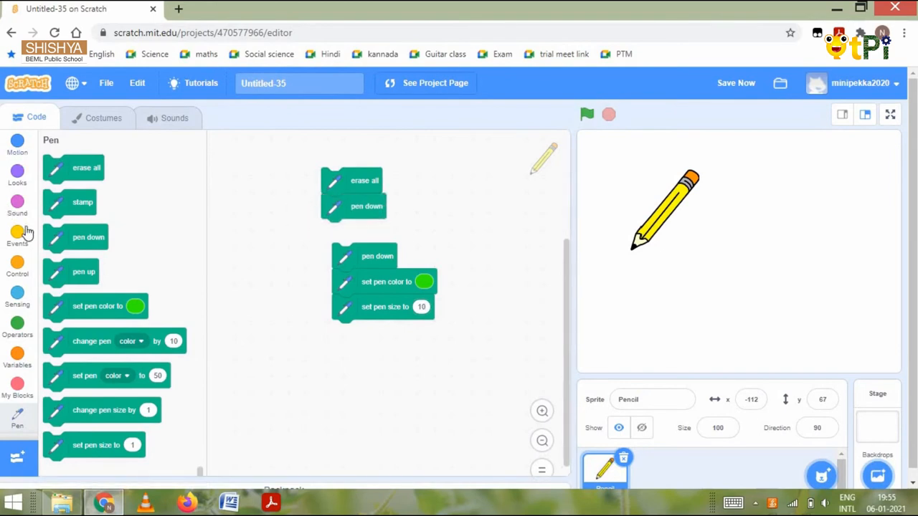
# Step: Add a 'when green flag clicked' hat above erase all and discard the duplicate pen down
pyautogui.click(18, 237)
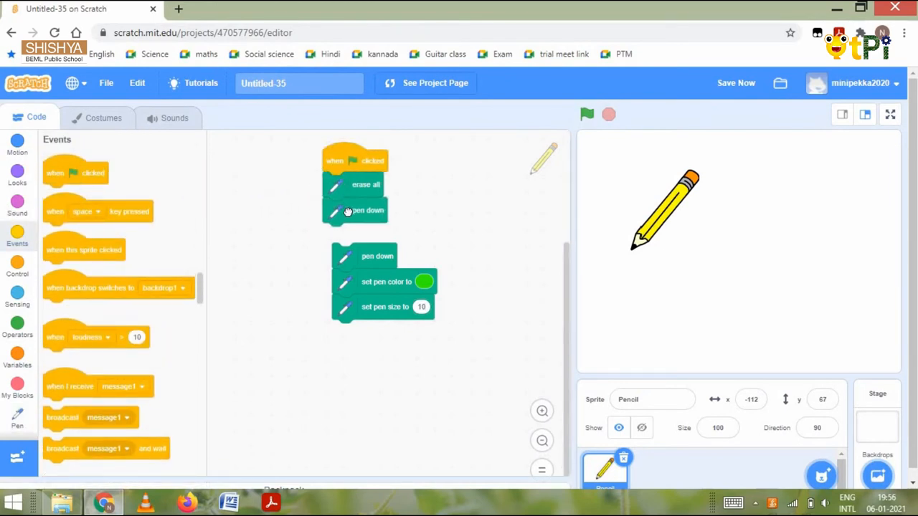
pyautogui.moveTo(369, 209); pyautogui.dragTo(376, 232)
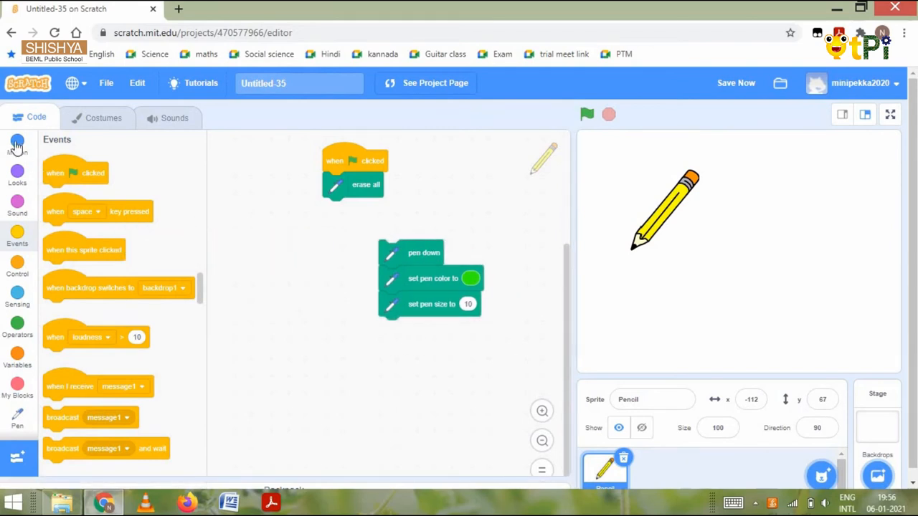
# Step: Insert go to x: -112 y: 67 under erase all, joining the pen stack into one script
pyautogui.click(18, 143)
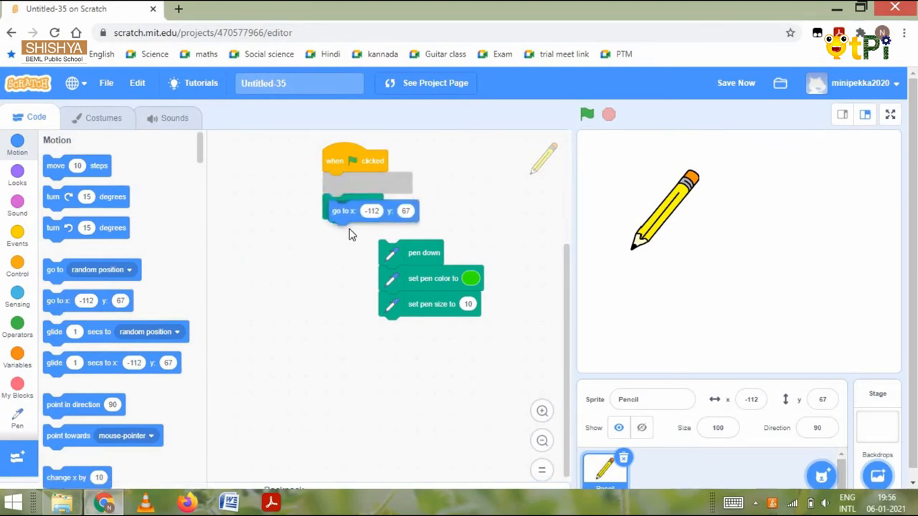
pyautogui.moveTo(423, 252); pyautogui.dragTo(351, 227)
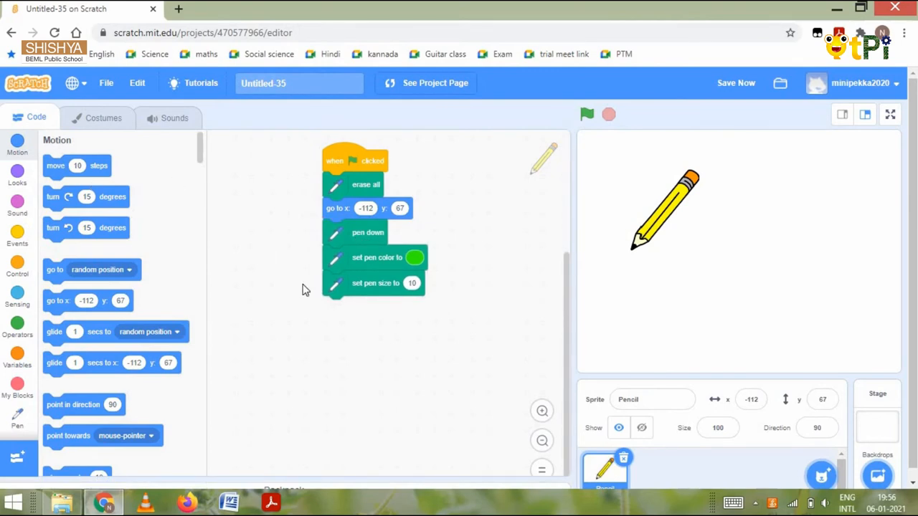
pyautogui.moveTo(112, 275)
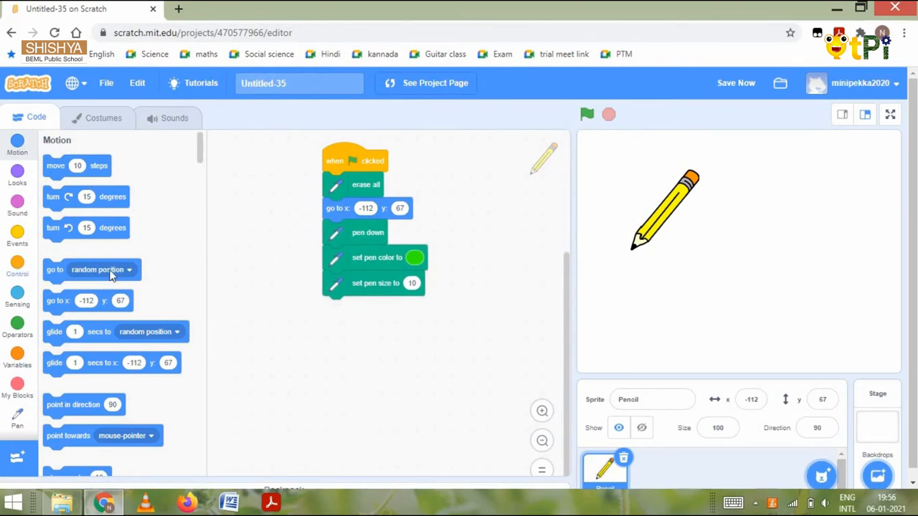
pyautogui.click(17, 265)
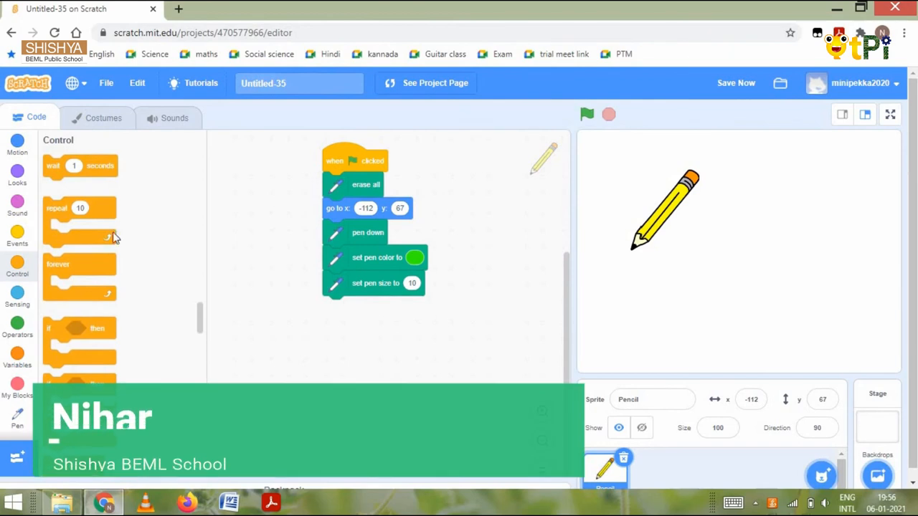
# Step: Append a repeat 4 loop containing move 200 steps, wait 1 second and turn 90 degrees
pyautogui.moveTo(80, 208); pyautogui.dragTo(358, 315)
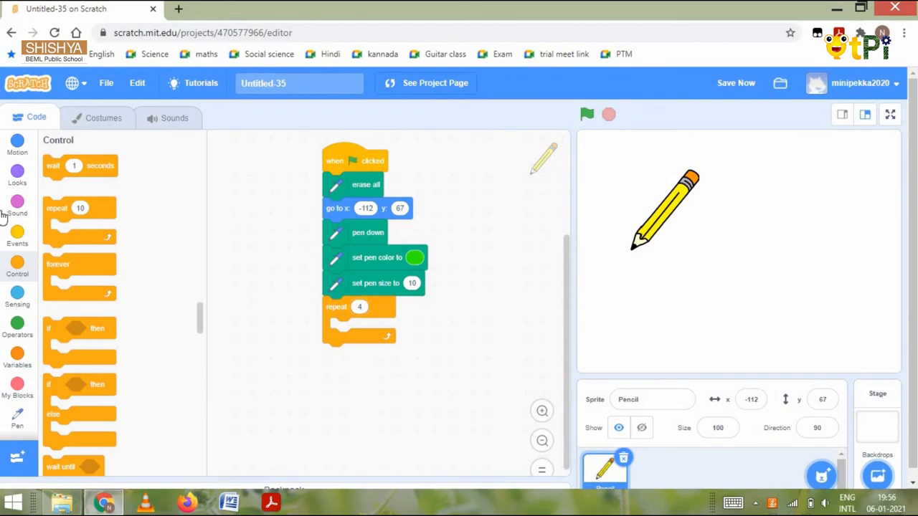
pyautogui.click(17, 143)
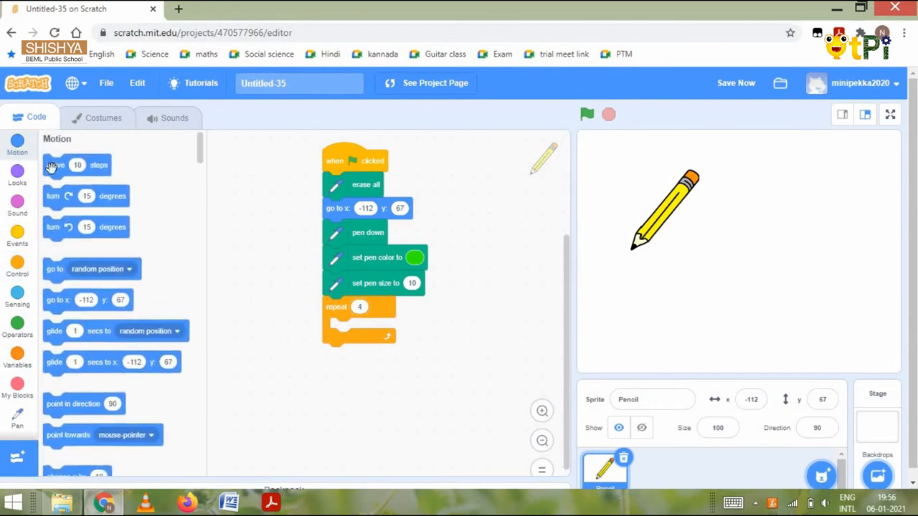
pyautogui.moveTo(55, 165); pyautogui.dragTo(364, 328)
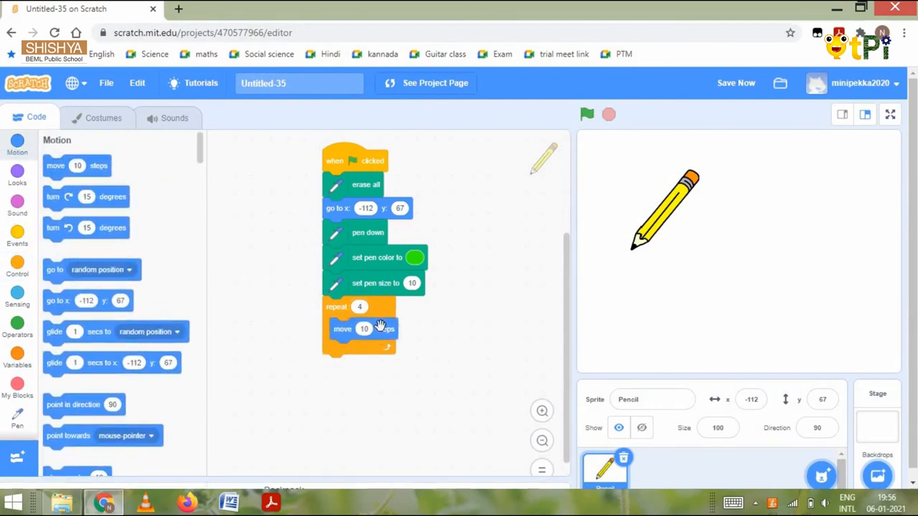
pyautogui.moveTo(418, 395)
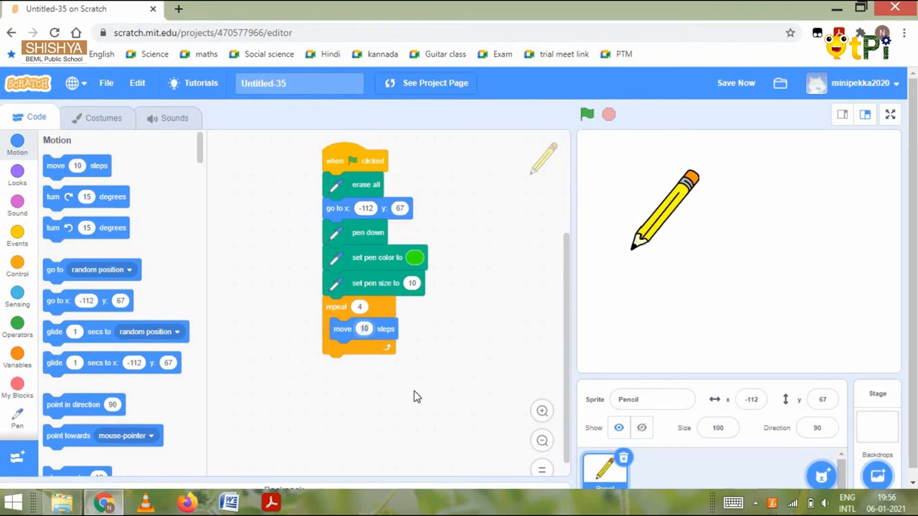
pyautogui.write('200')
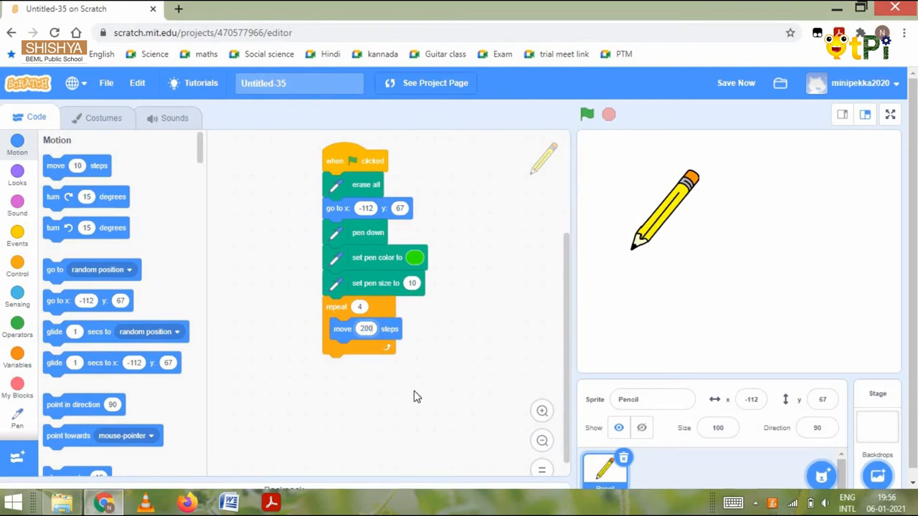
pyautogui.moveTo(57, 200)
pyautogui.write('90')
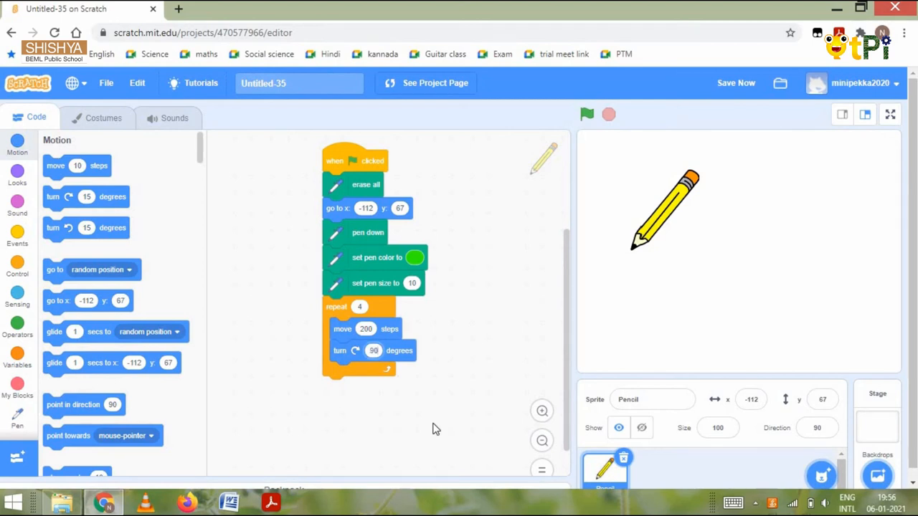
pyautogui.moveTo(12, 270)
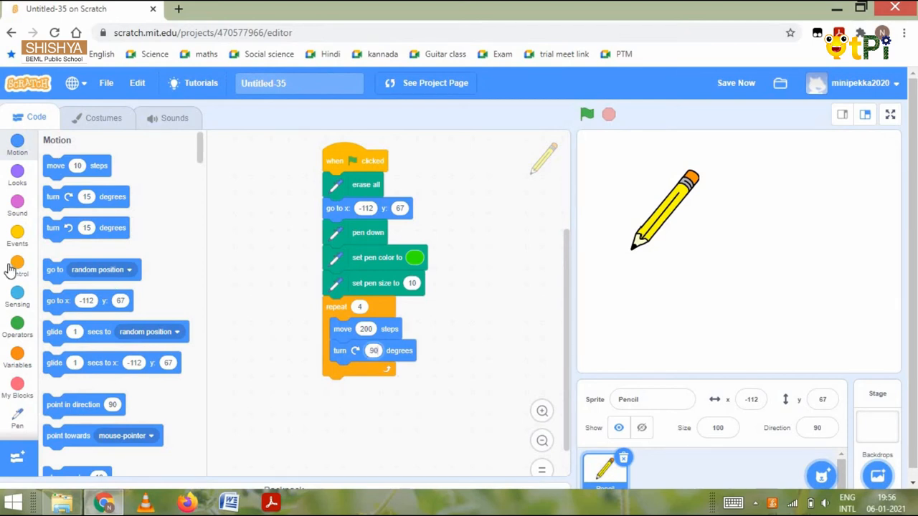
pyautogui.click(18, 266)
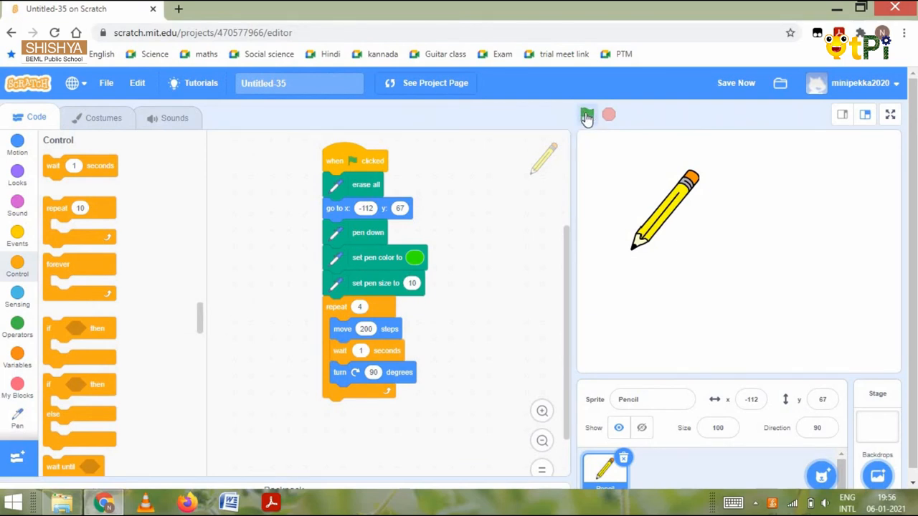
# Step: Run the script with the green flag so the pencil draws the green square
pyautogui.click(587, 115)
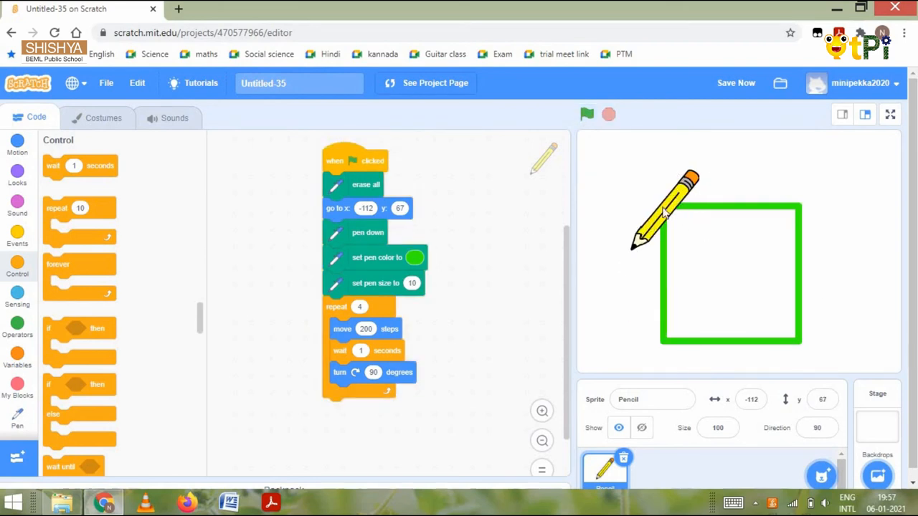
pyautogui.moveTo(700, 245)
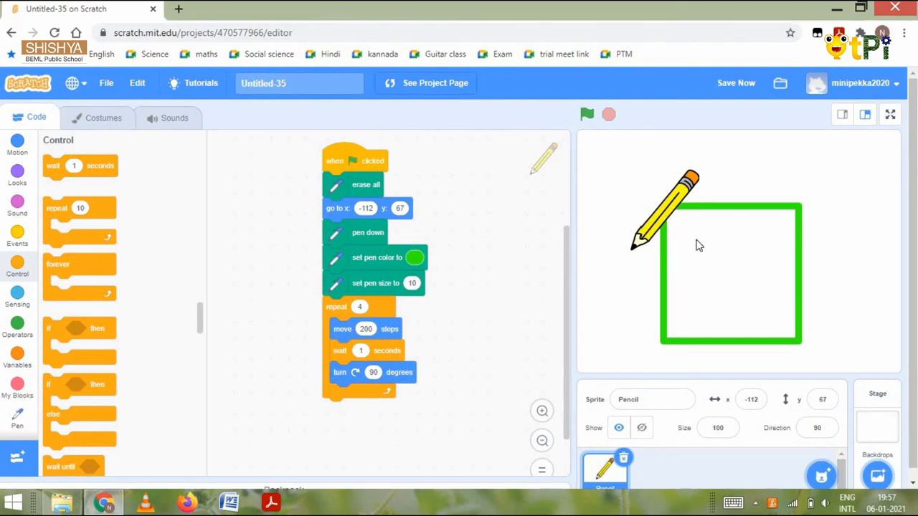
pyautogui.moveTo(696, 143)
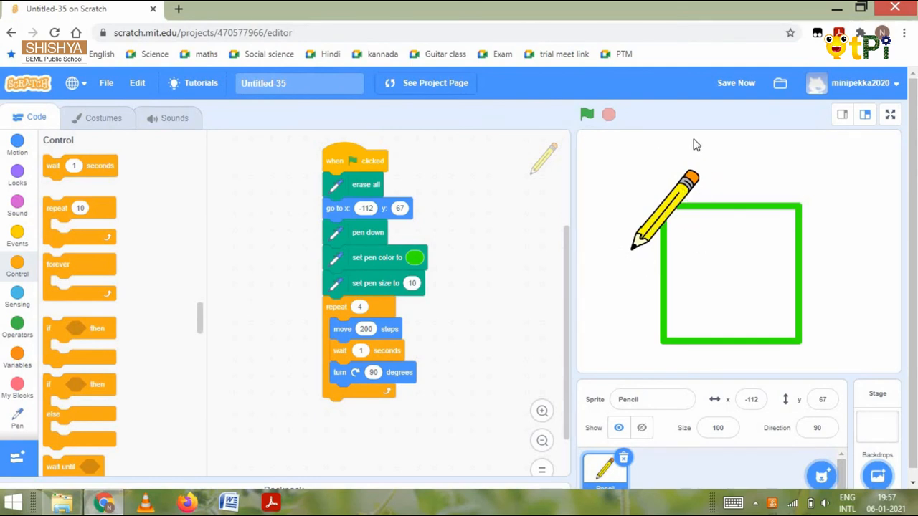
pyautogui.click(648, 398)
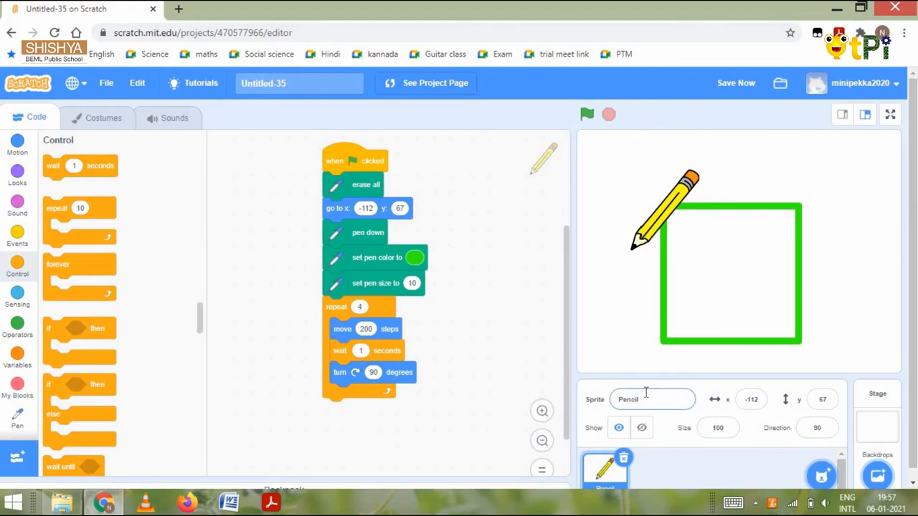